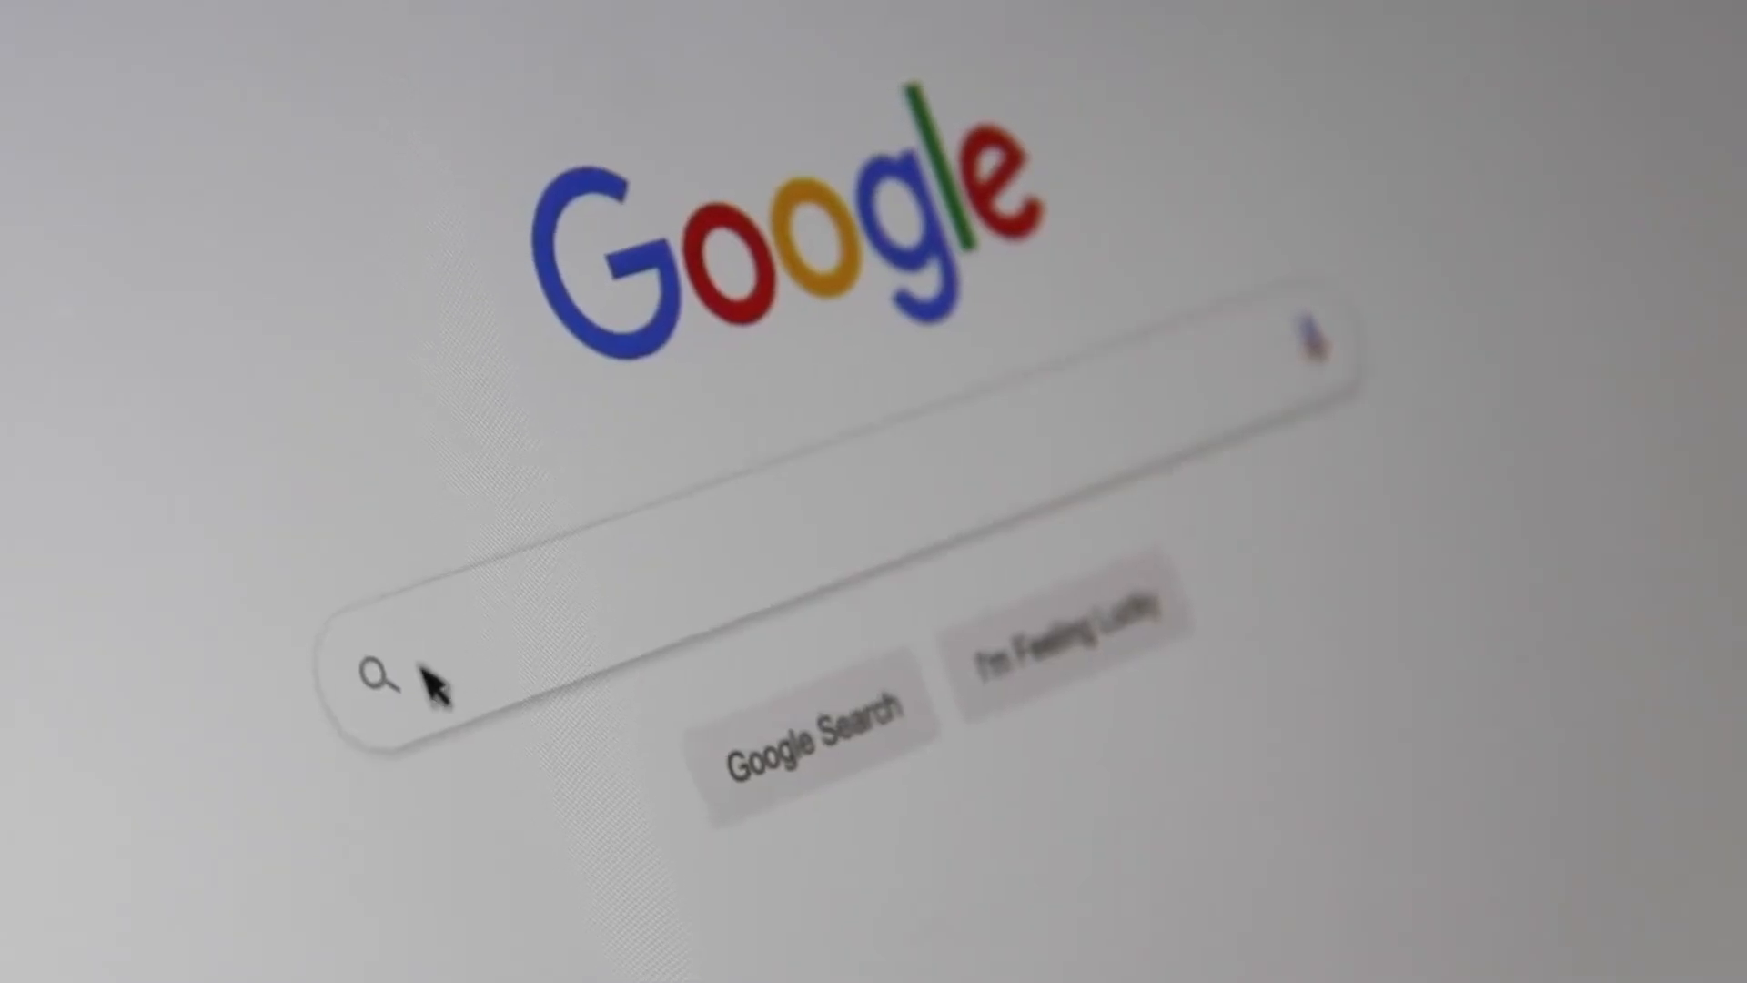
{"action": "type", "text": "Sea"}
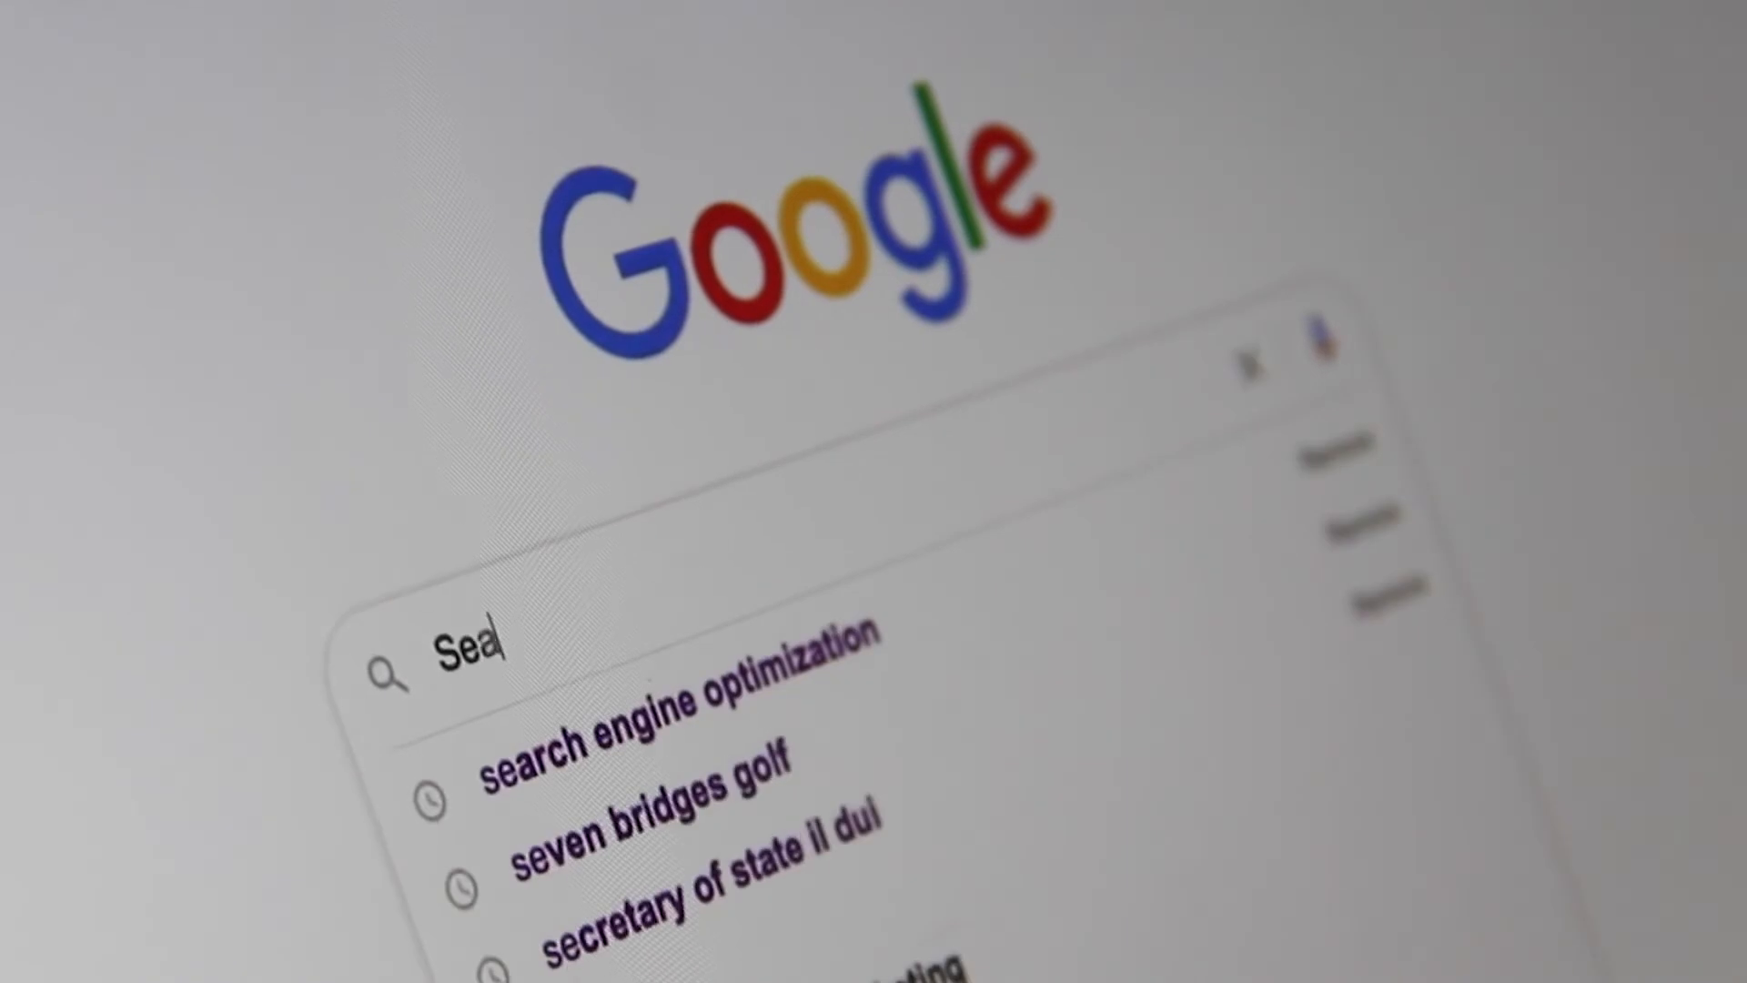
{"action": "type", "text": "Search Engin"}
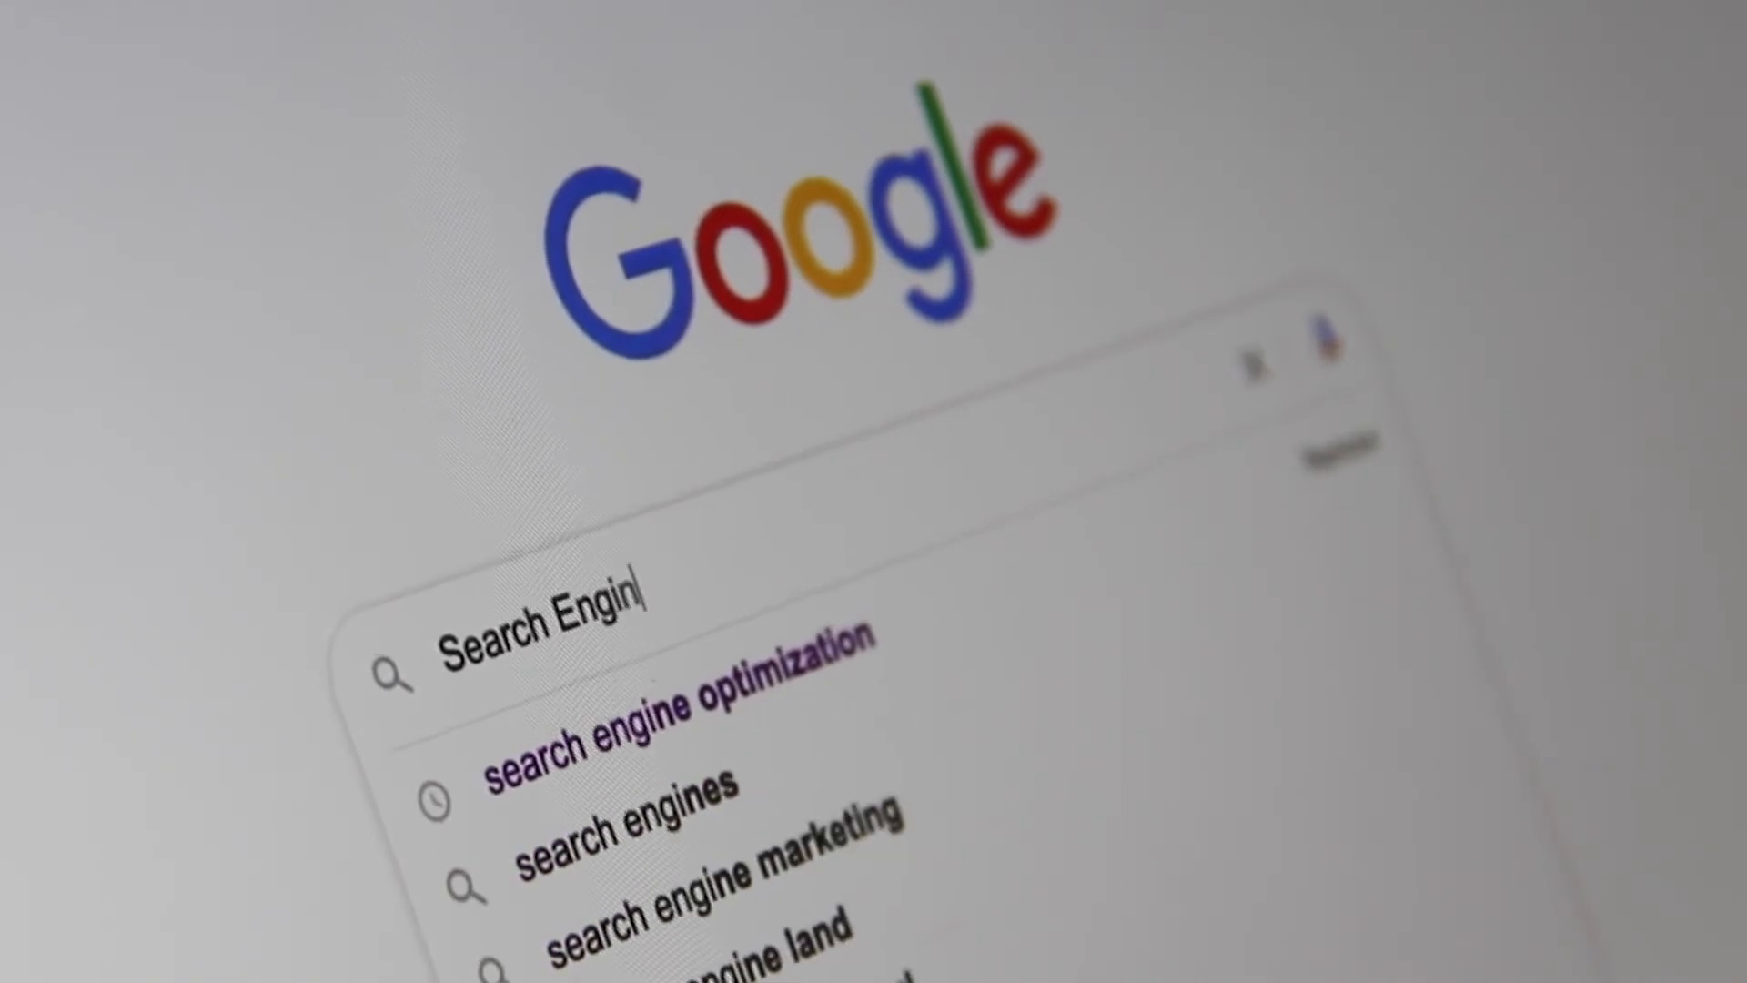